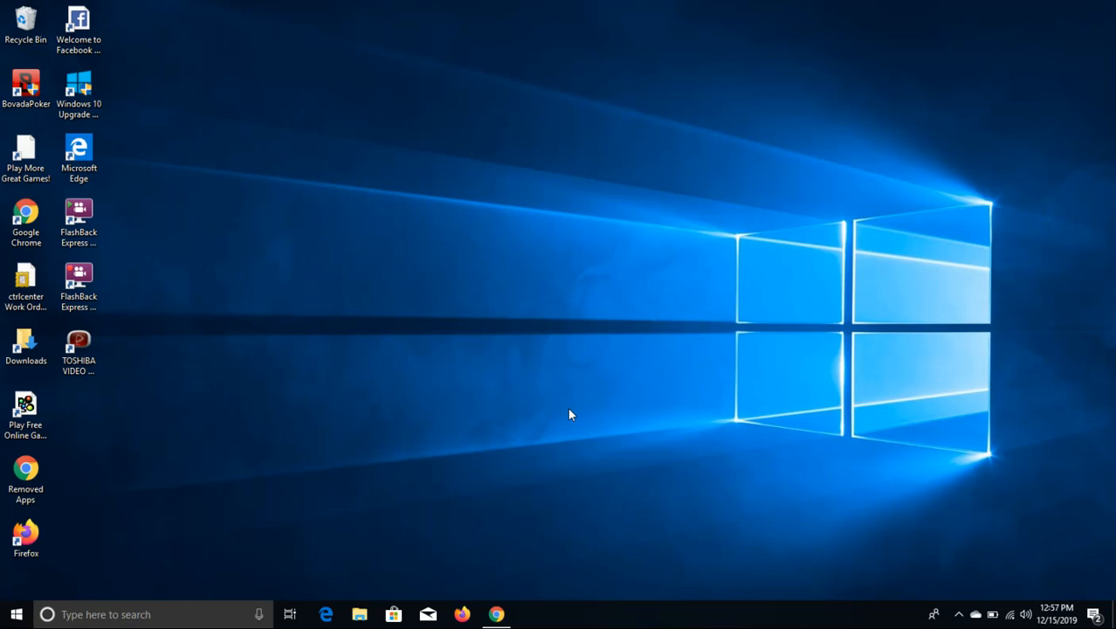
mouse_move(361, 582)
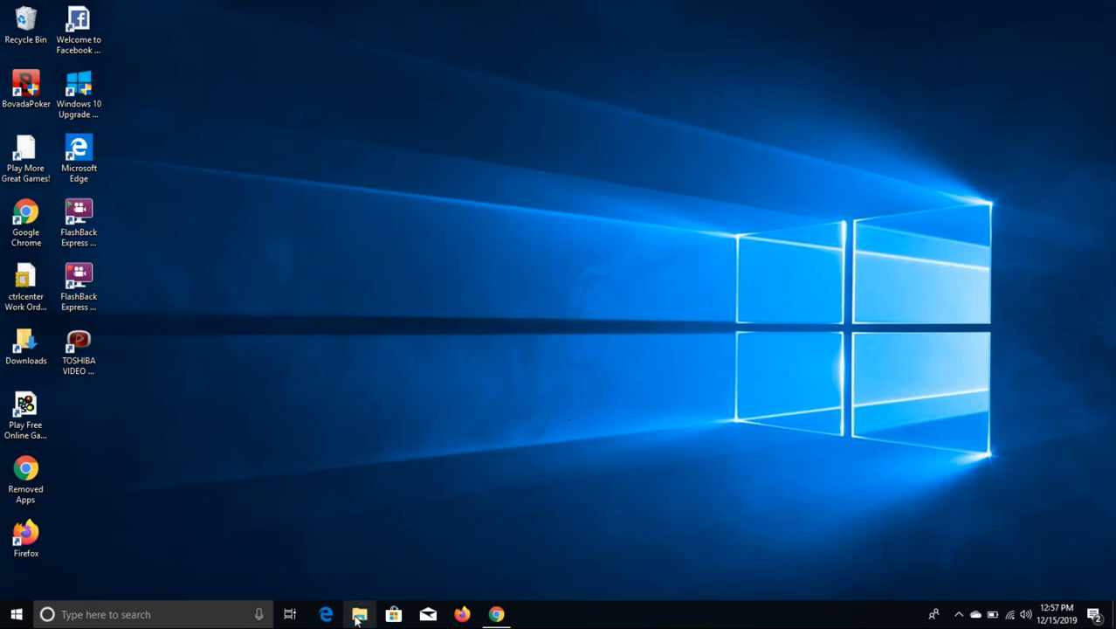
- Show hidden files and folders in a new File Explorer window via View > Hidden items
click(360, 615)
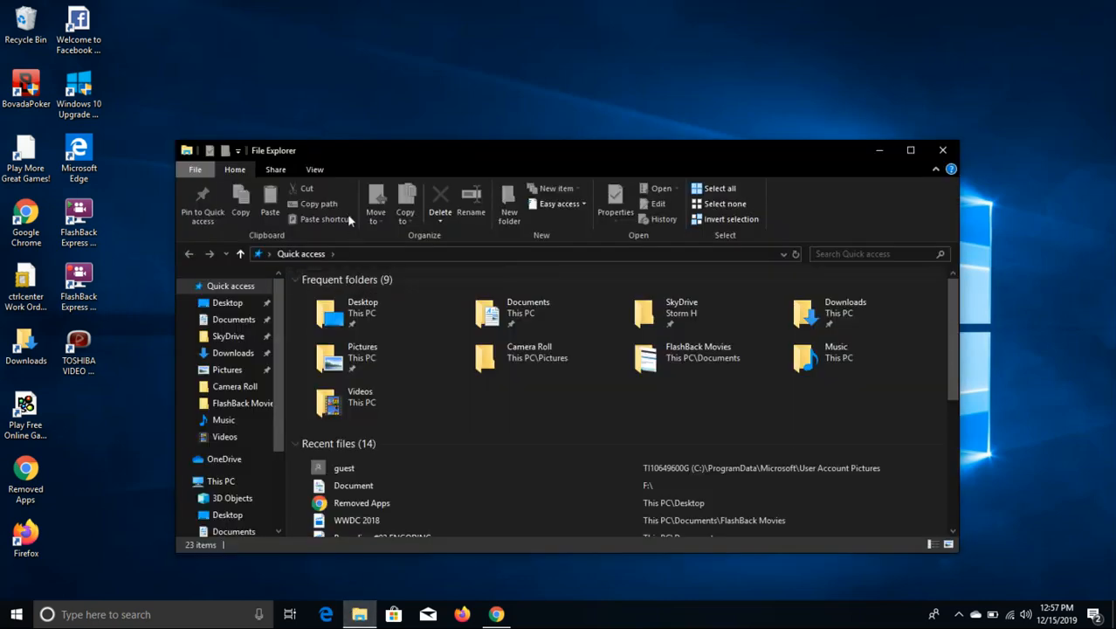
click(314, 169)
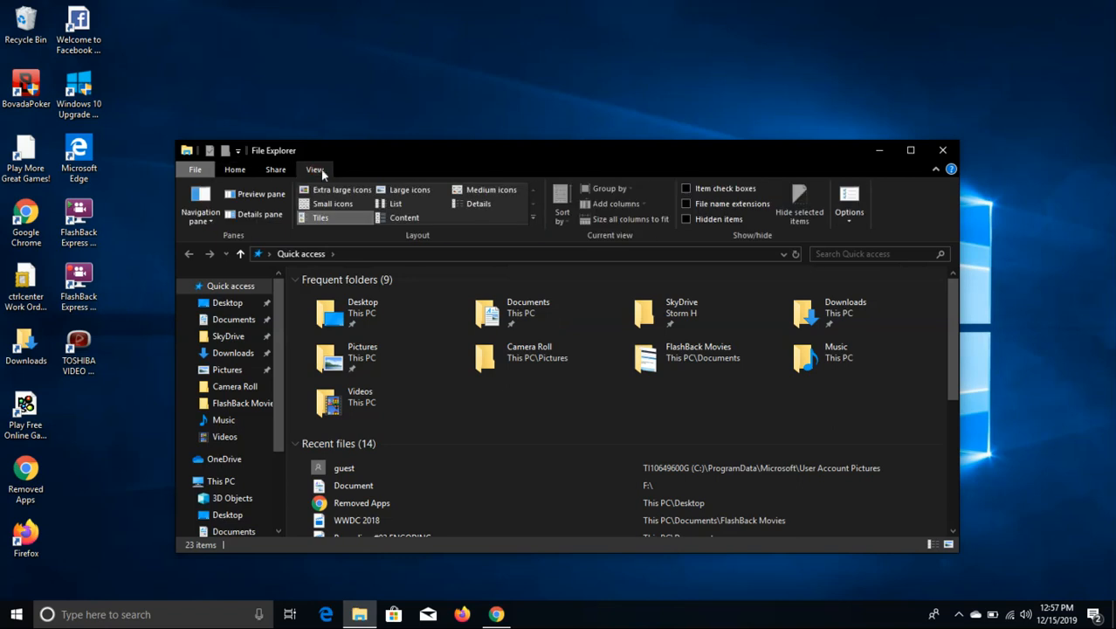
mouse_move(684, 255)
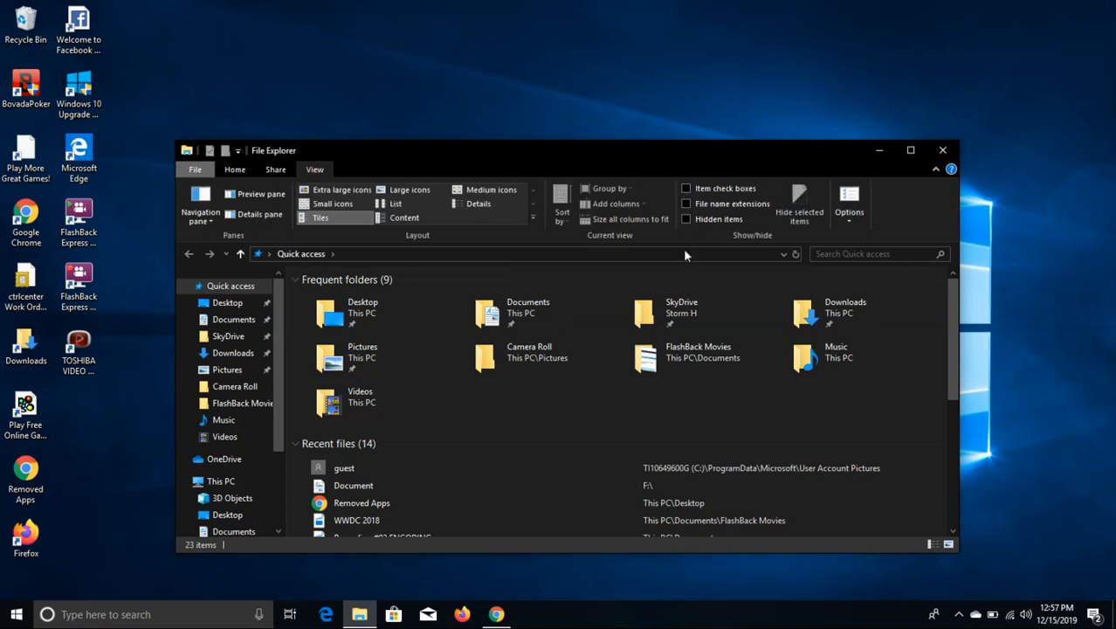
mouse_move(687, 220)
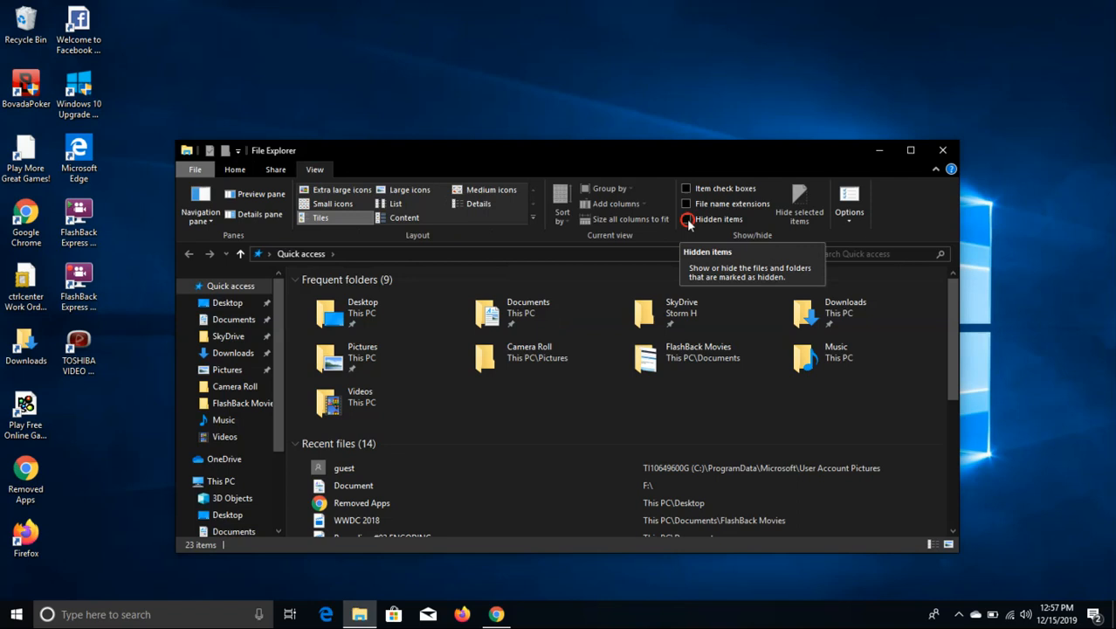
click(686, 220)
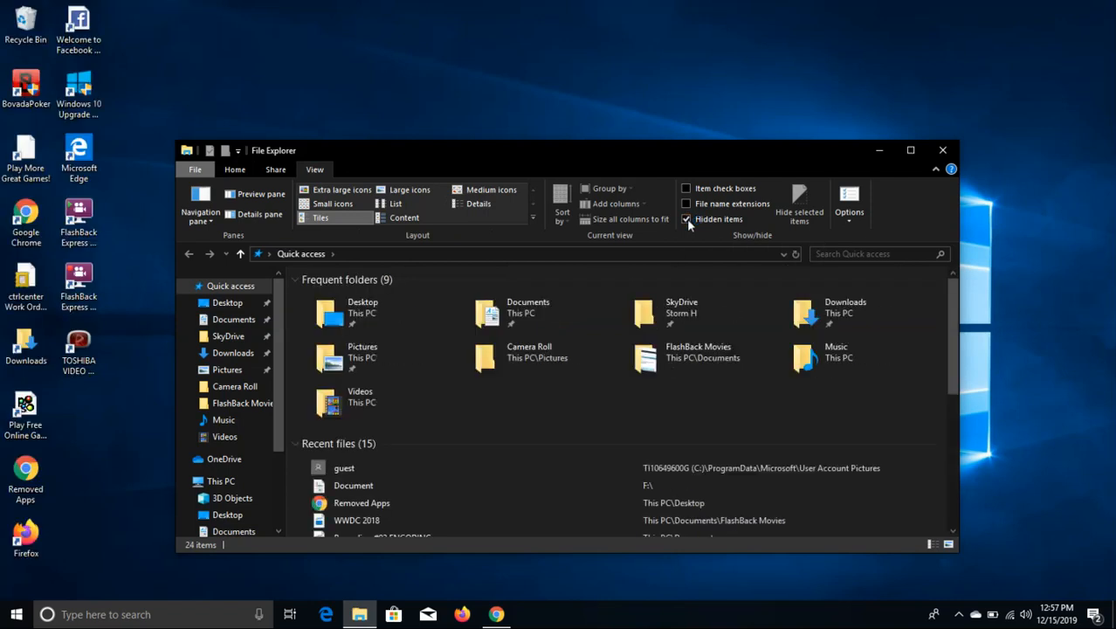
click(686, 220)
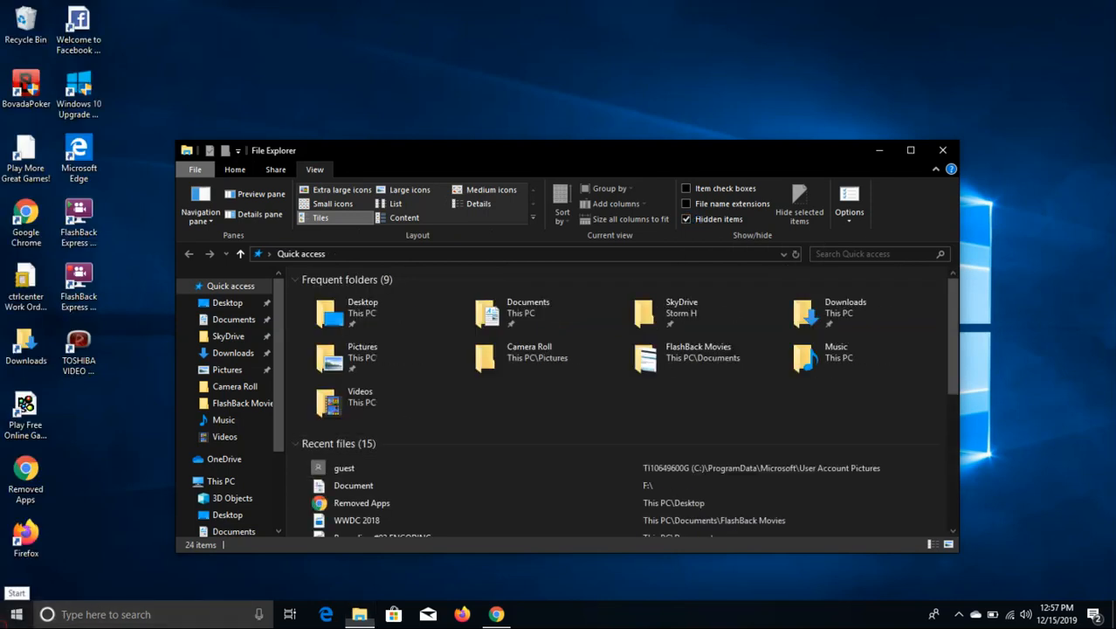
- Launch Windows Settings from Start and enter the Accounts section
click(16, 614)
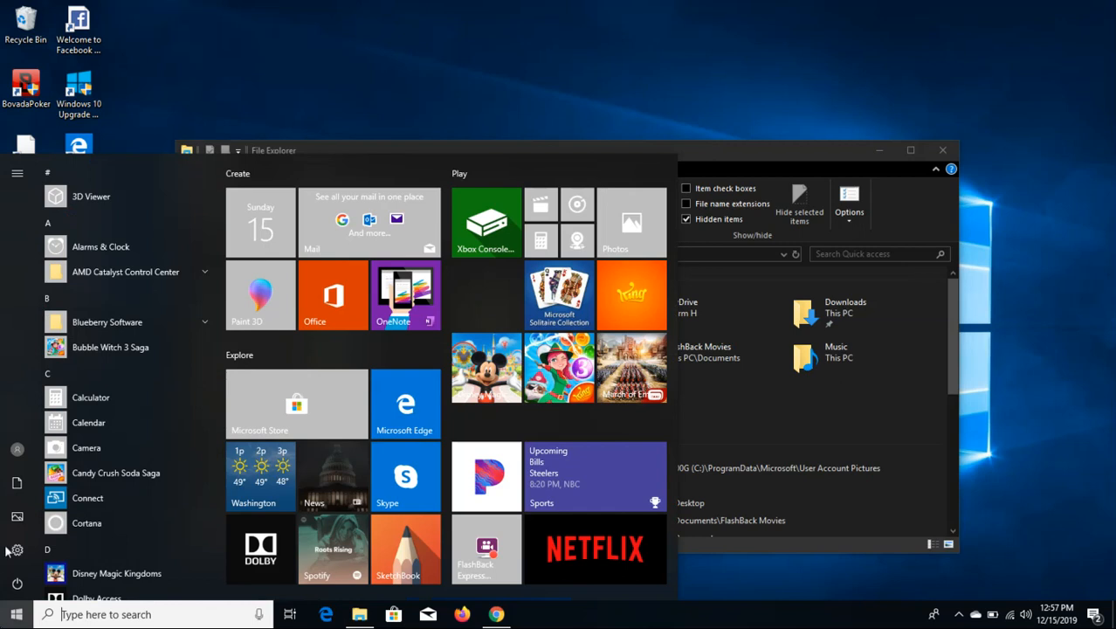
mouse_move(16, 548)
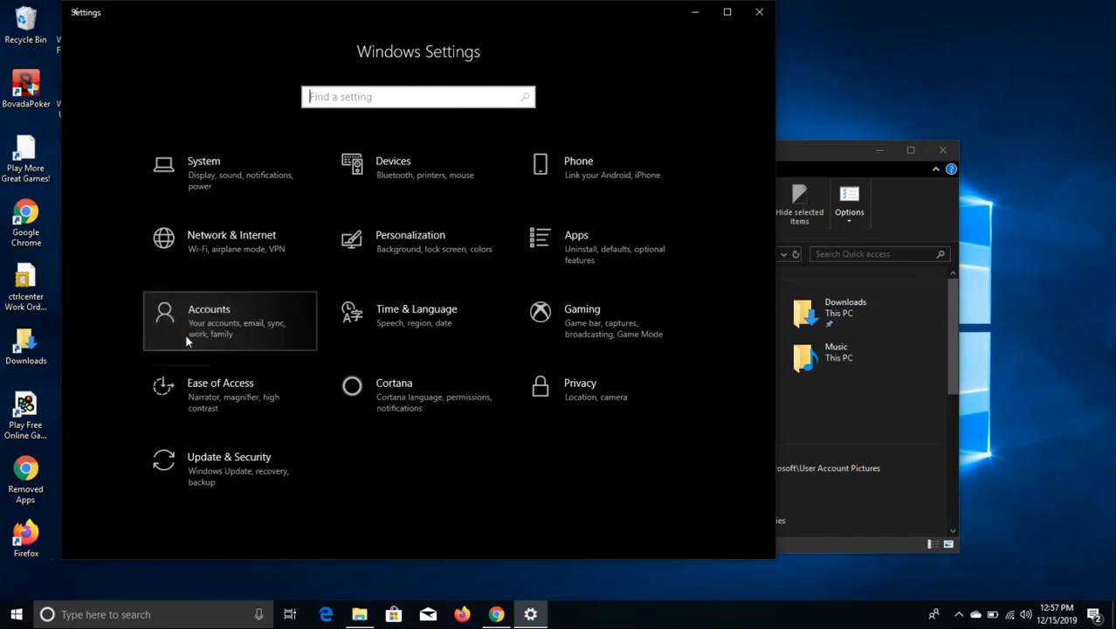
click(229, 322)
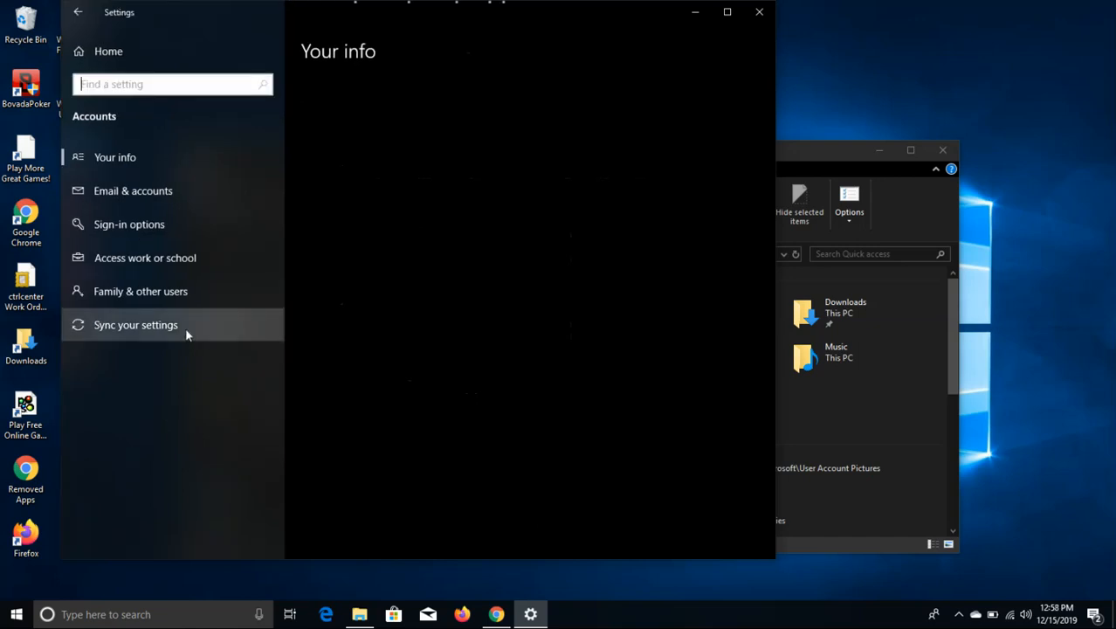
- Show Your info and start browsing for a new account picture file
click(116, 157)
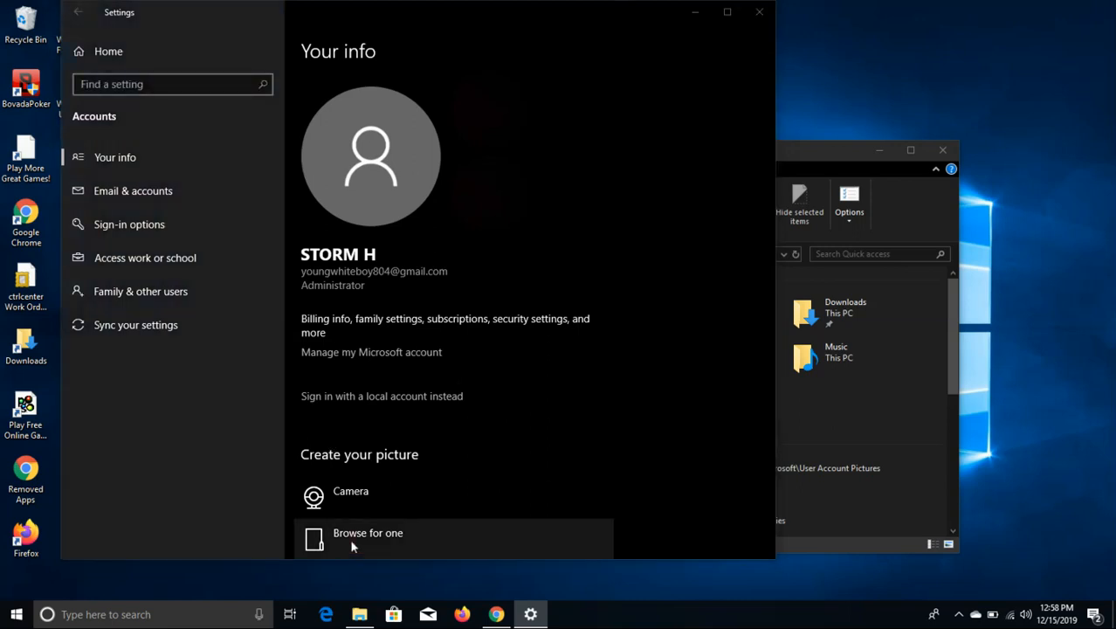
click(366, 533)
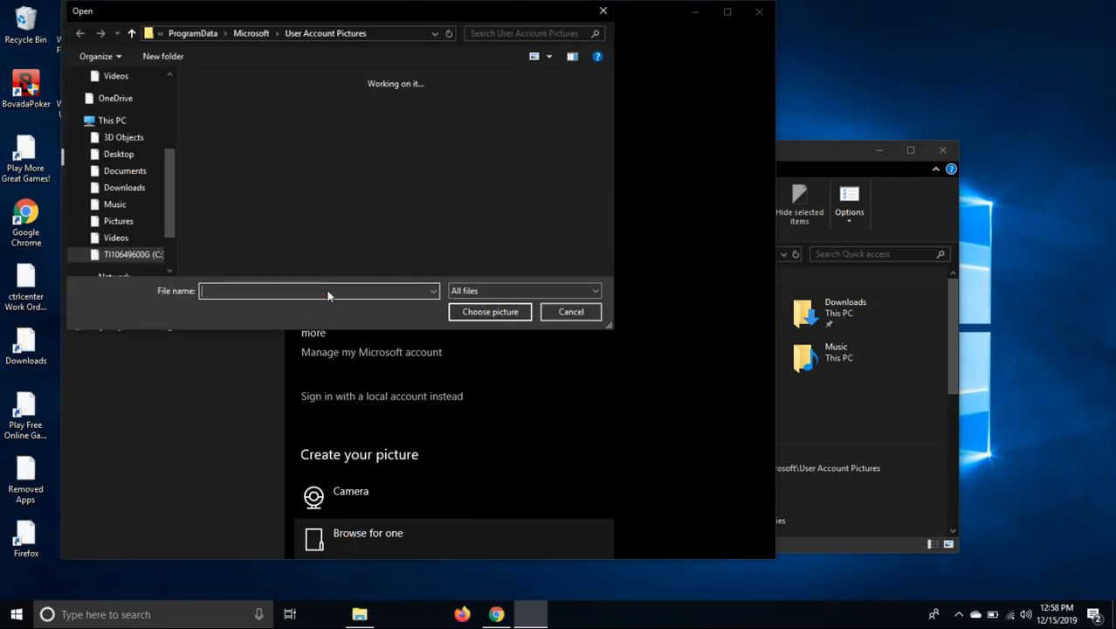
- Paste the User Account Pictures folder path and choose the default guest avatar as the account picture
right_click(315, 290)
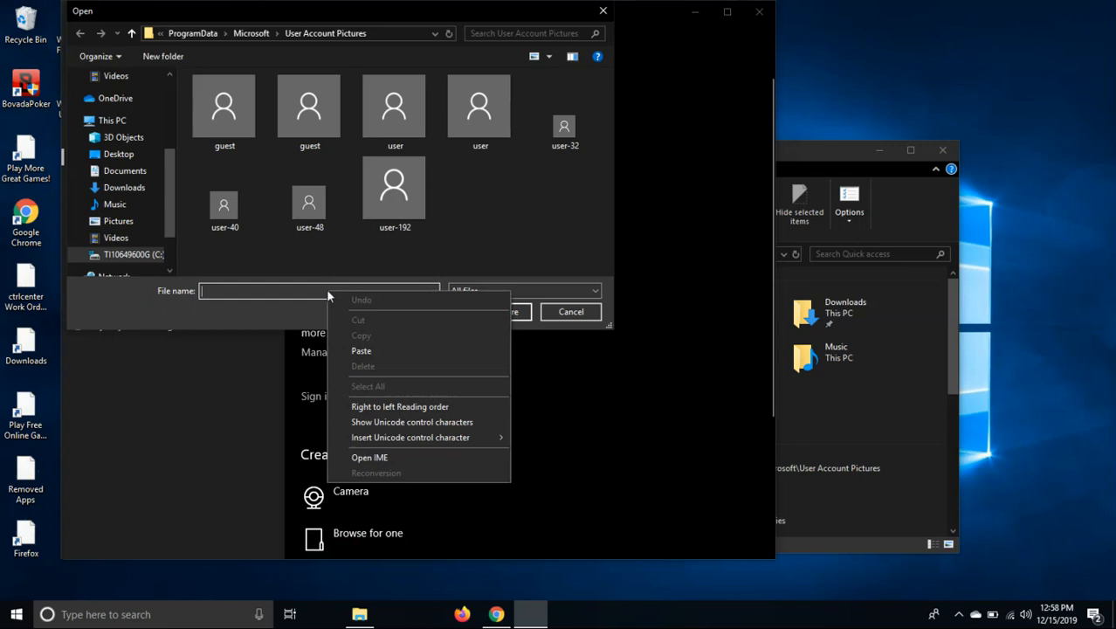
click(360, 349)
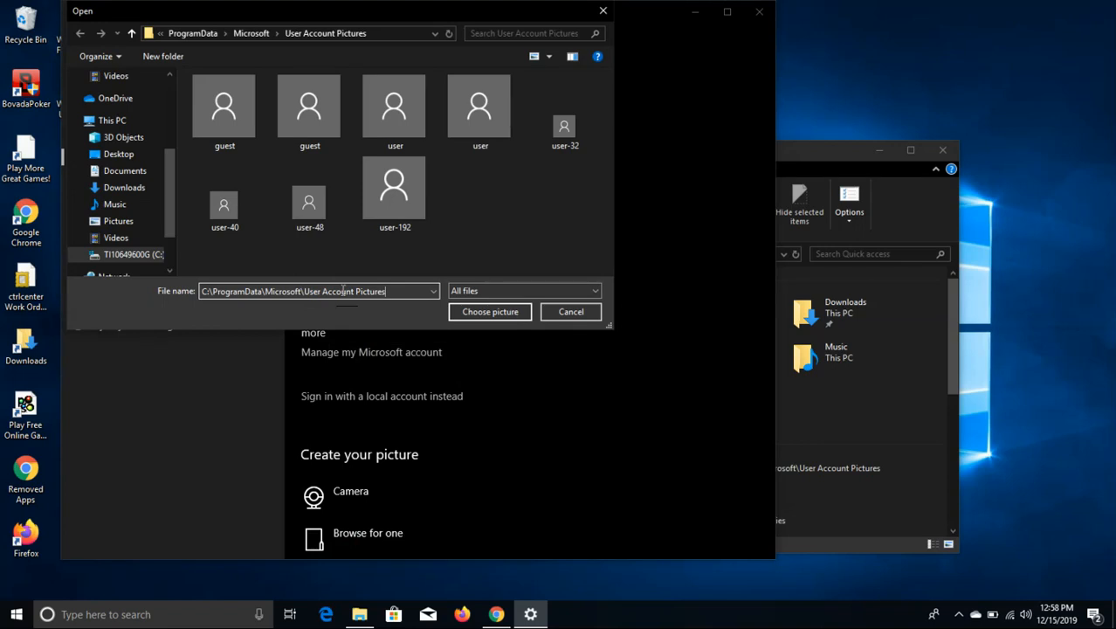
triple_click(317, 290)
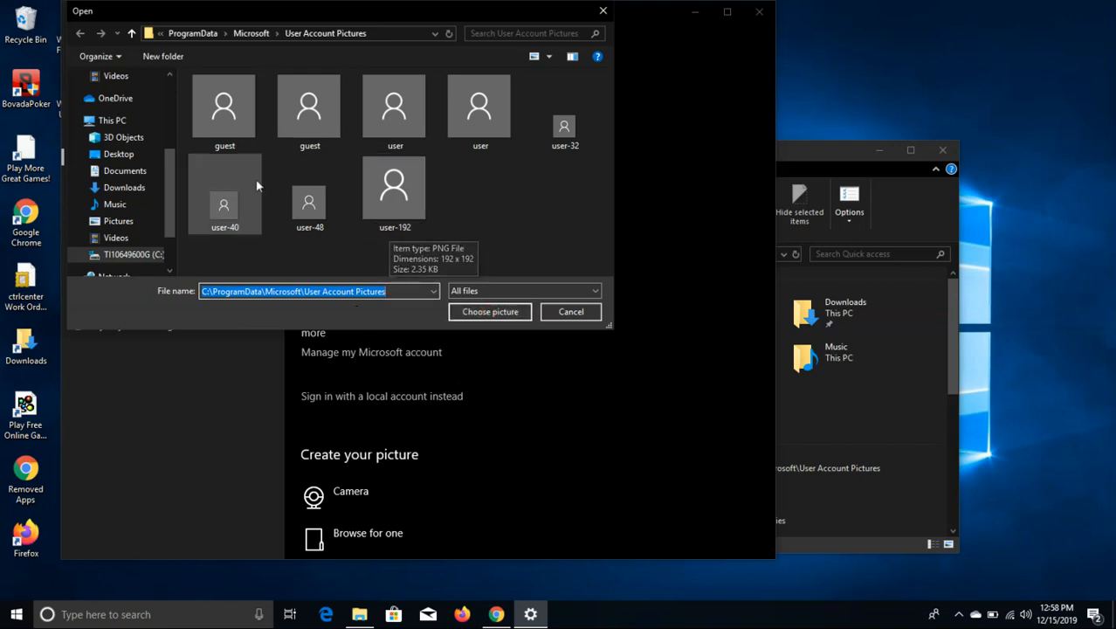
mouse_move(223, 105)
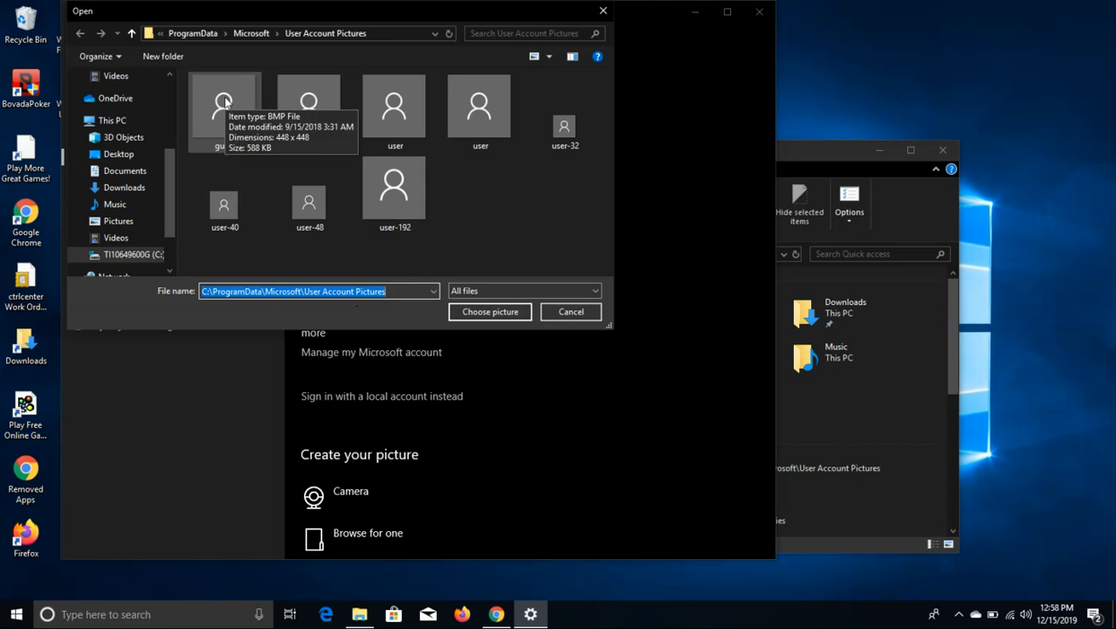
click(571, 311)
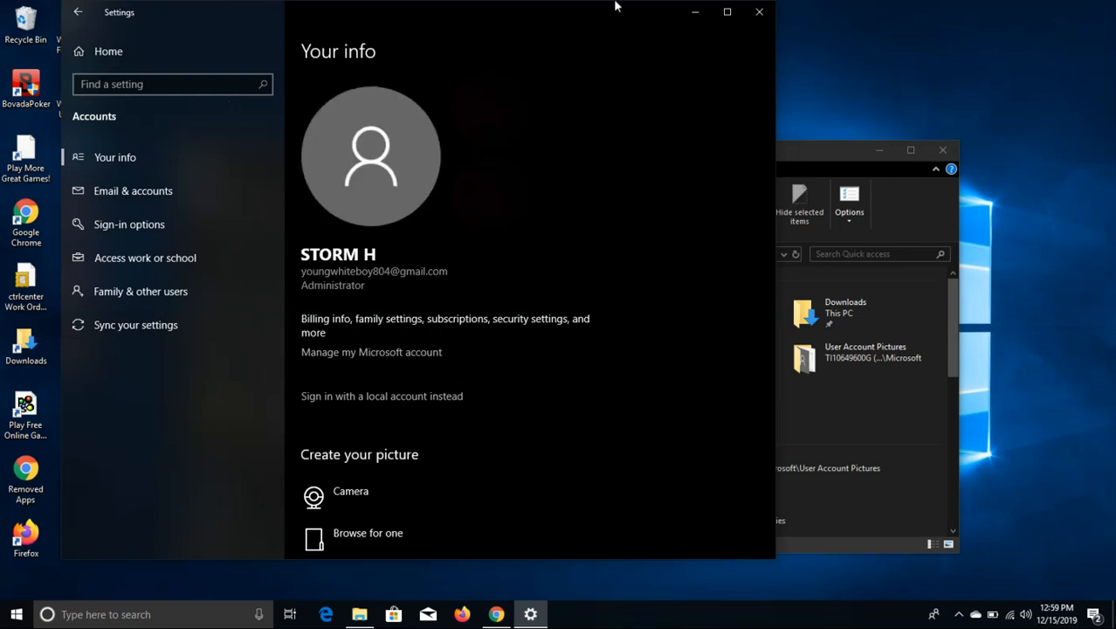
mouse_move(539, 168)
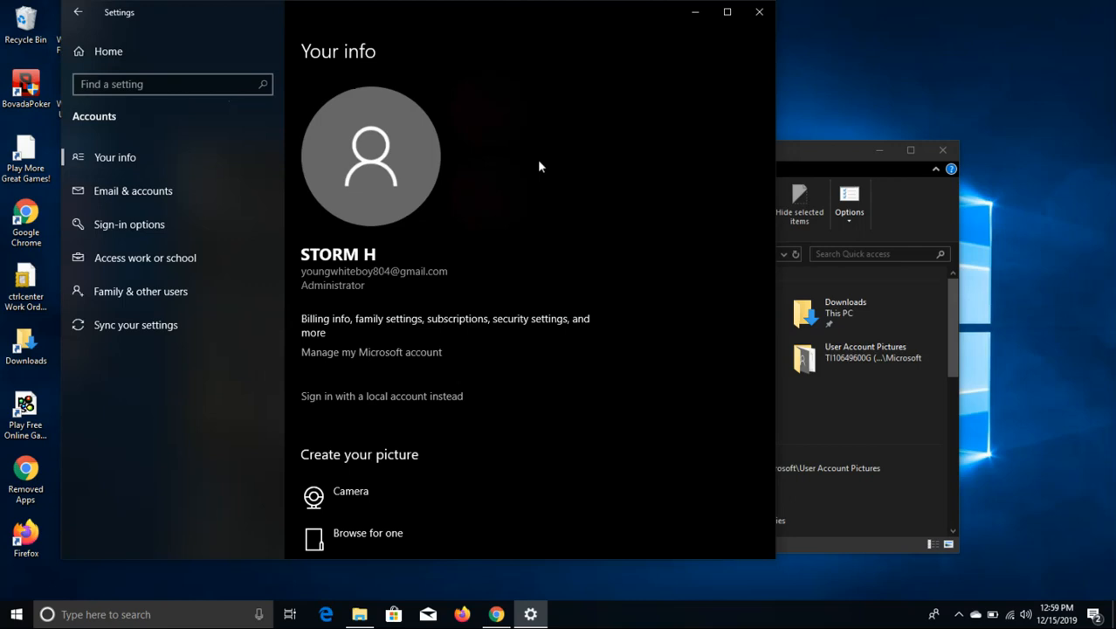
mouse_move(758, 12)
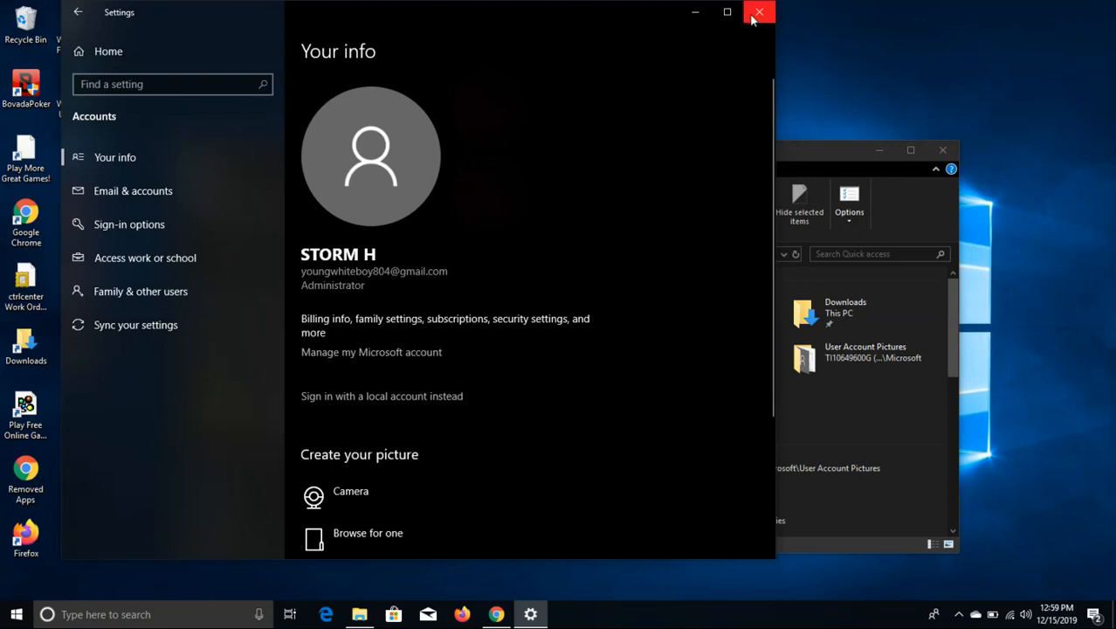
- Close the Settings window, leaving File Explorer in front
click(758, 12)
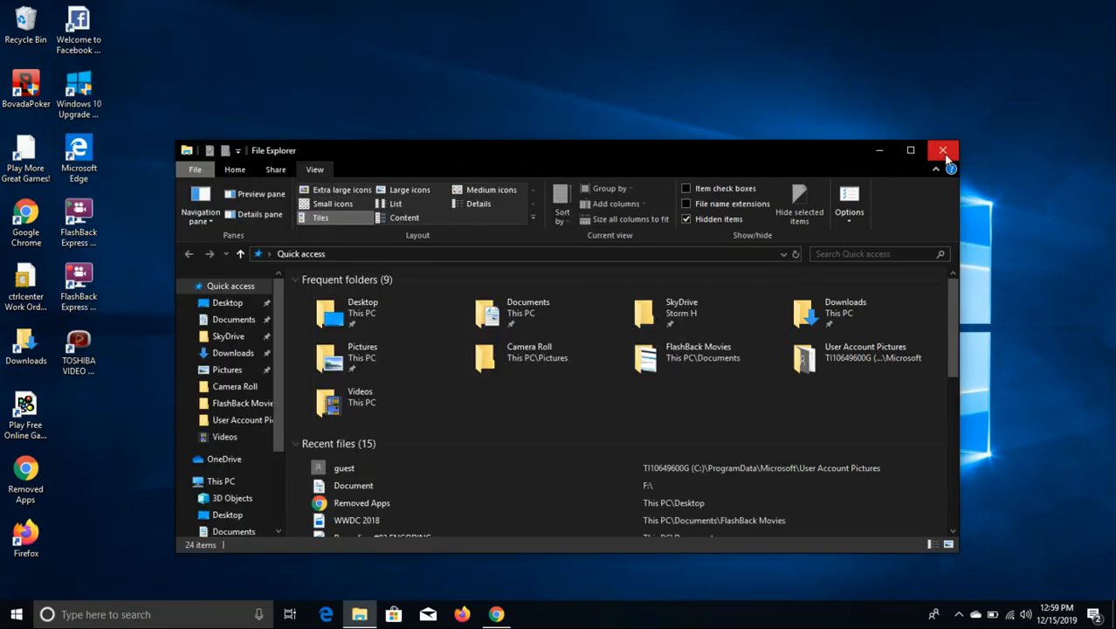
- Close File Explorer so only the desktop remains
click(943, 150)
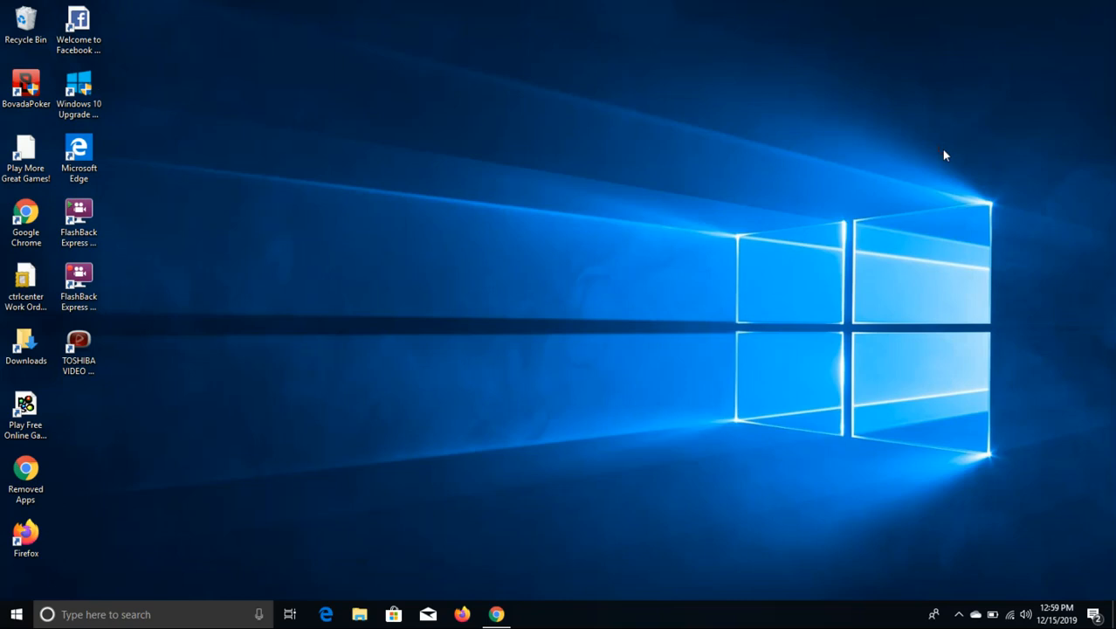
mouse_move(934, 129)
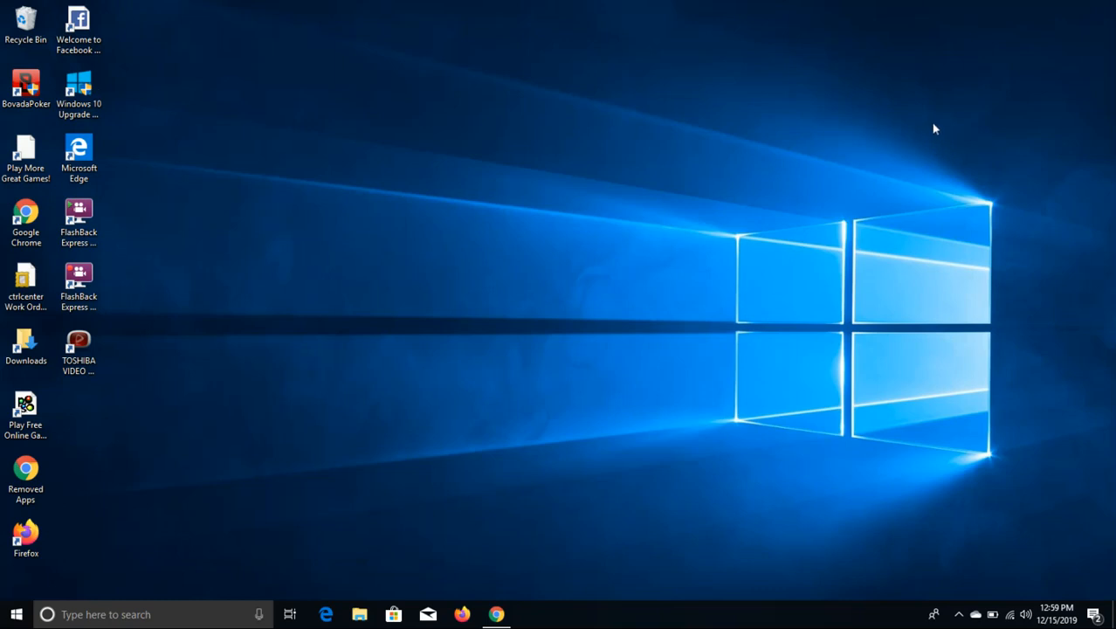